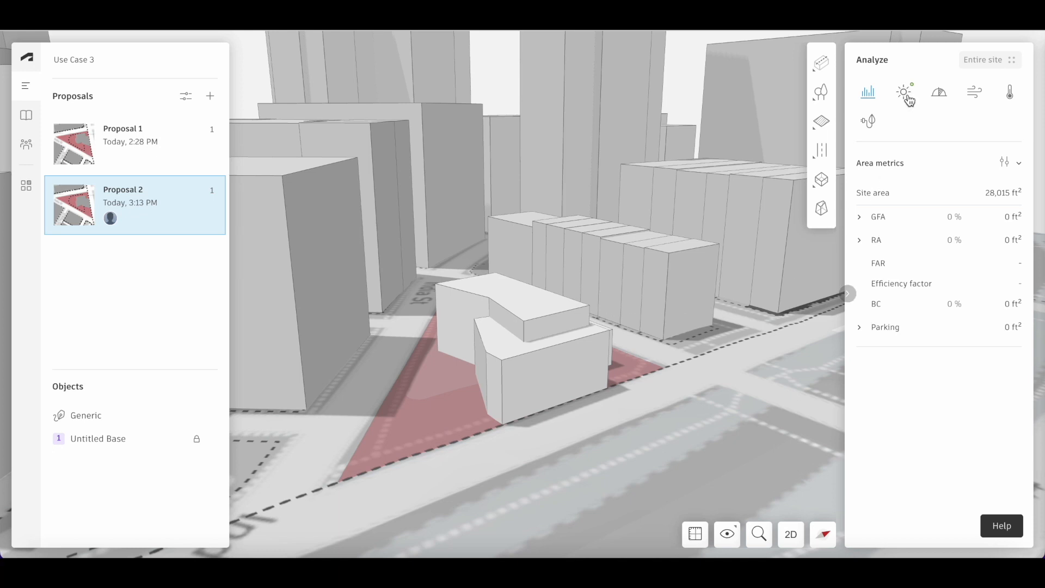
- Open the Sun hours analysis settings for Proposal 2 (analysis date May 15)
left_click(903, 92)
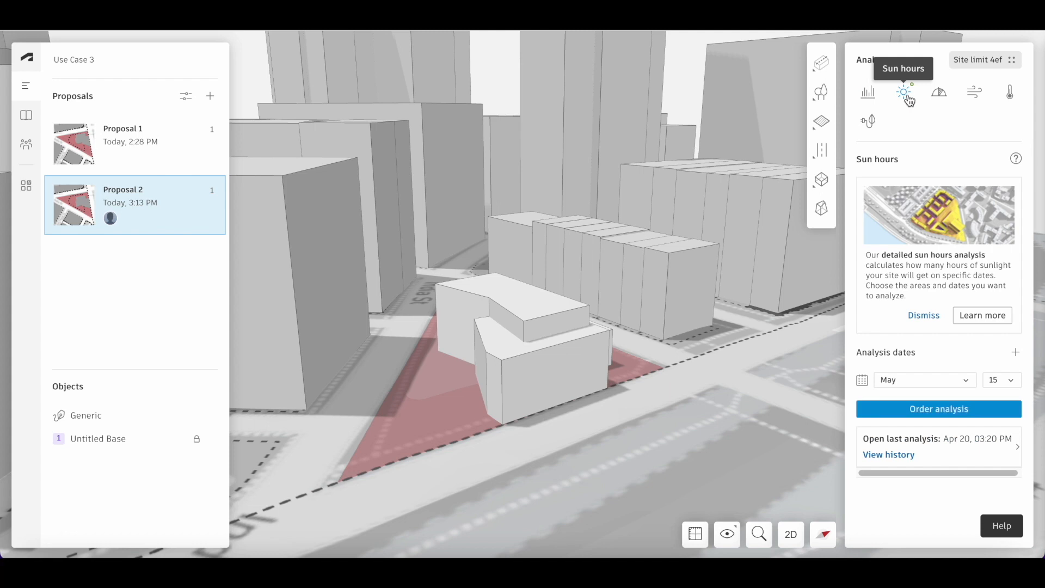
mouse_move(980, 65)
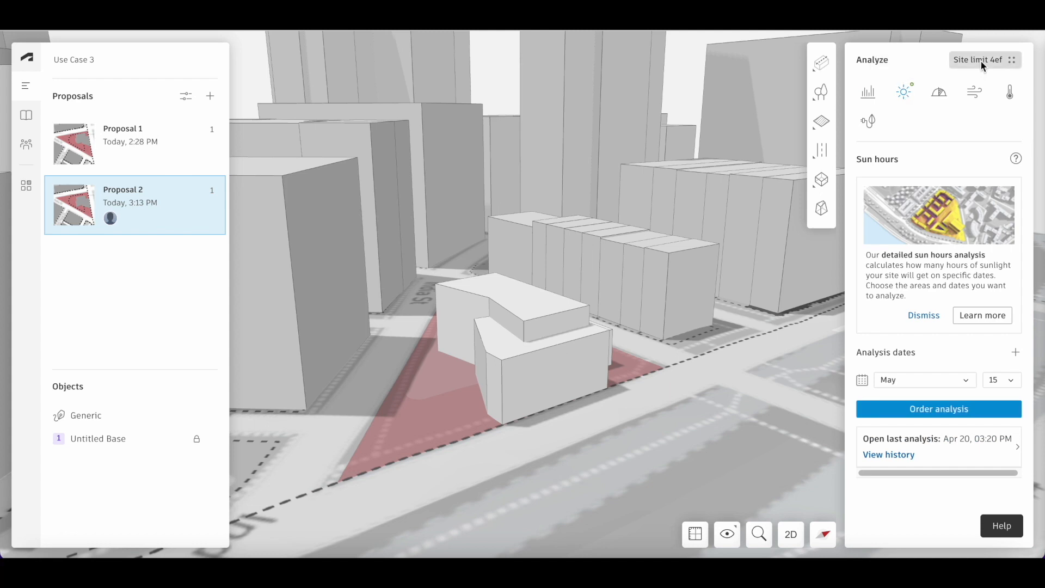
left_click(977, 59)
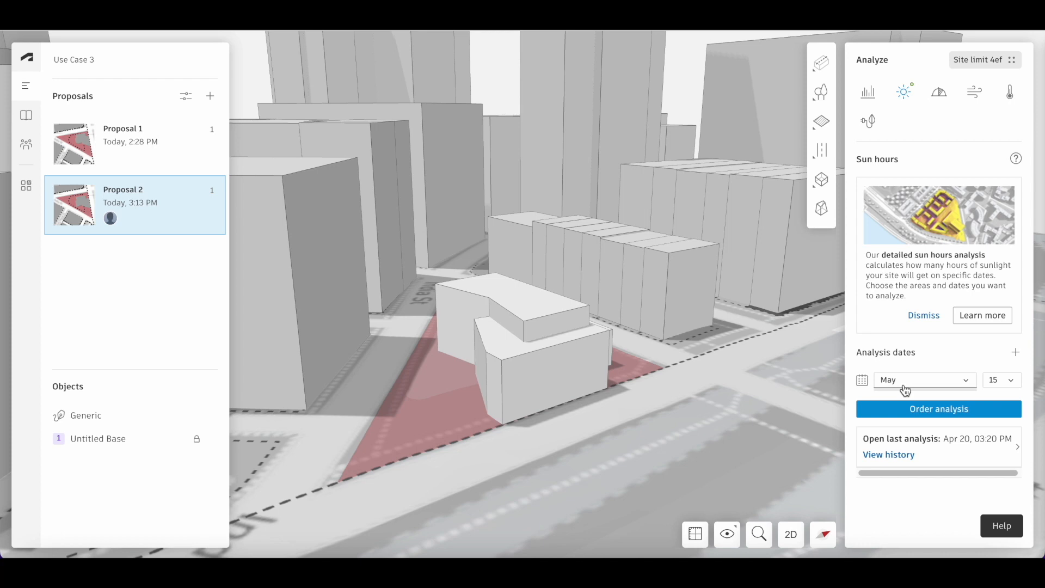
- Set the sun hours analysis date to June 22 and order the analysis
left_click(924, 380)
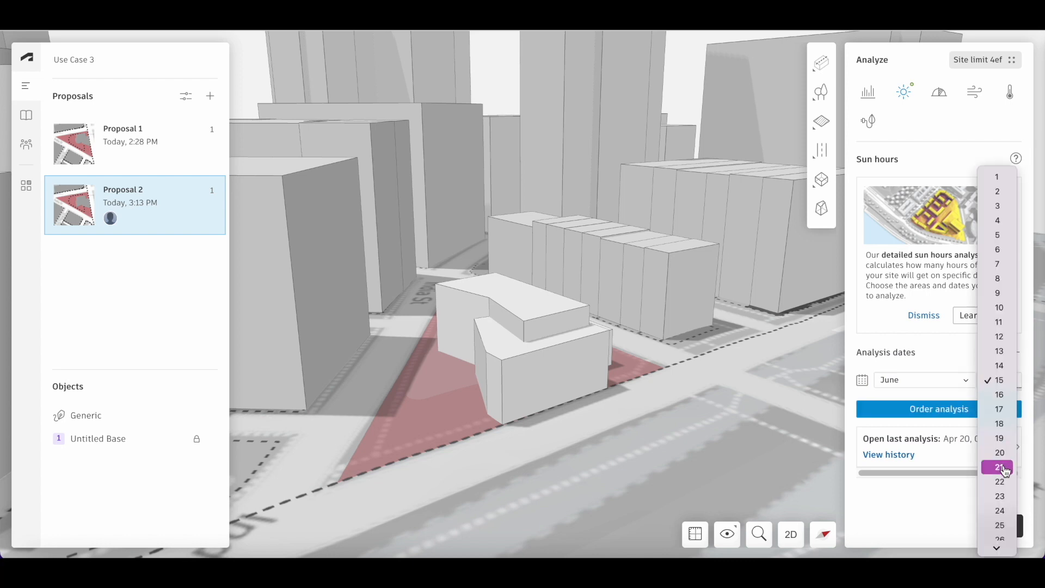
left_click(997, 466)
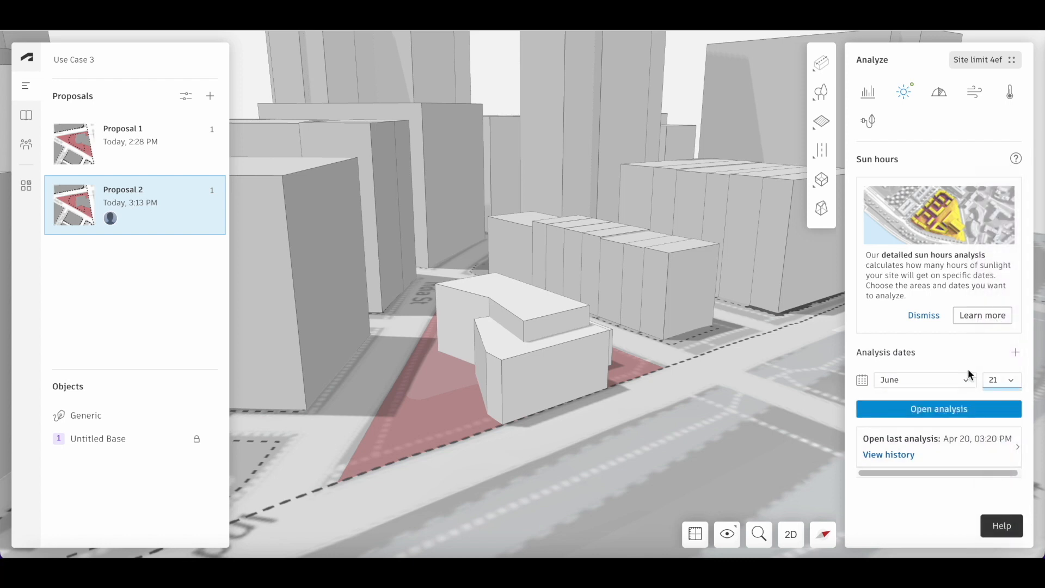
left_click(1000, 379)
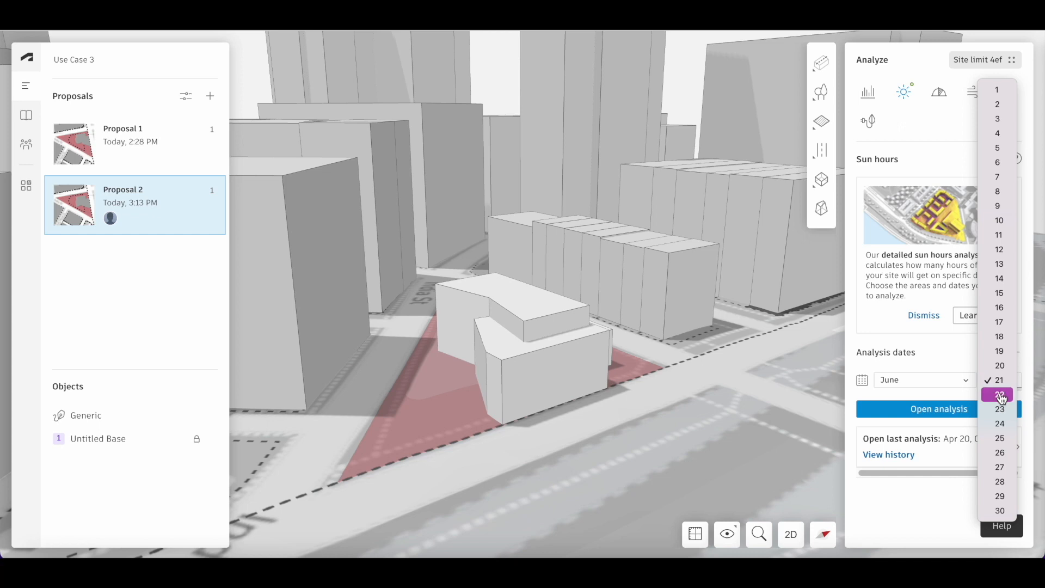
left_click(999, 394)
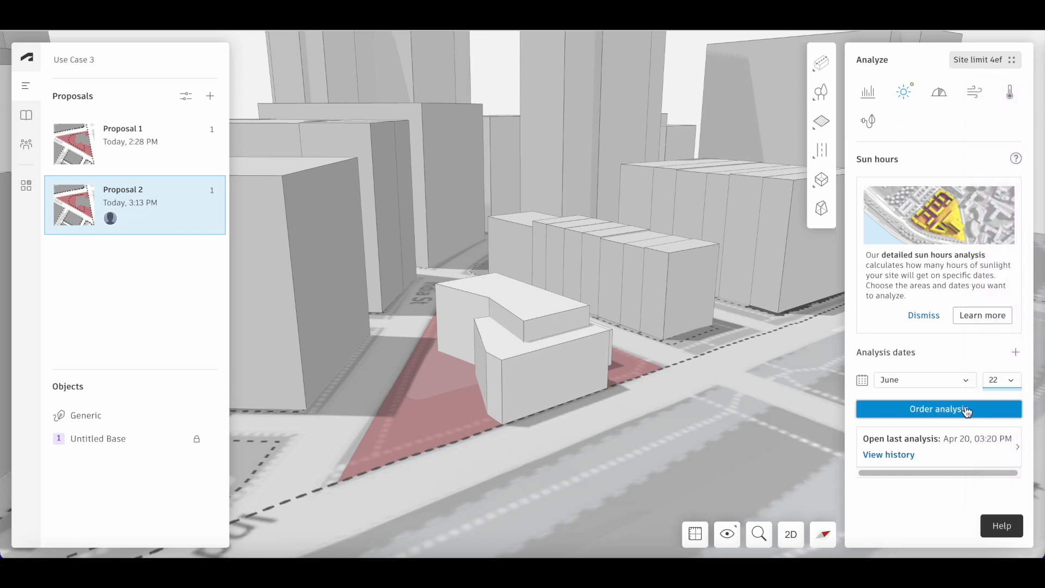
left_click(937, 409)
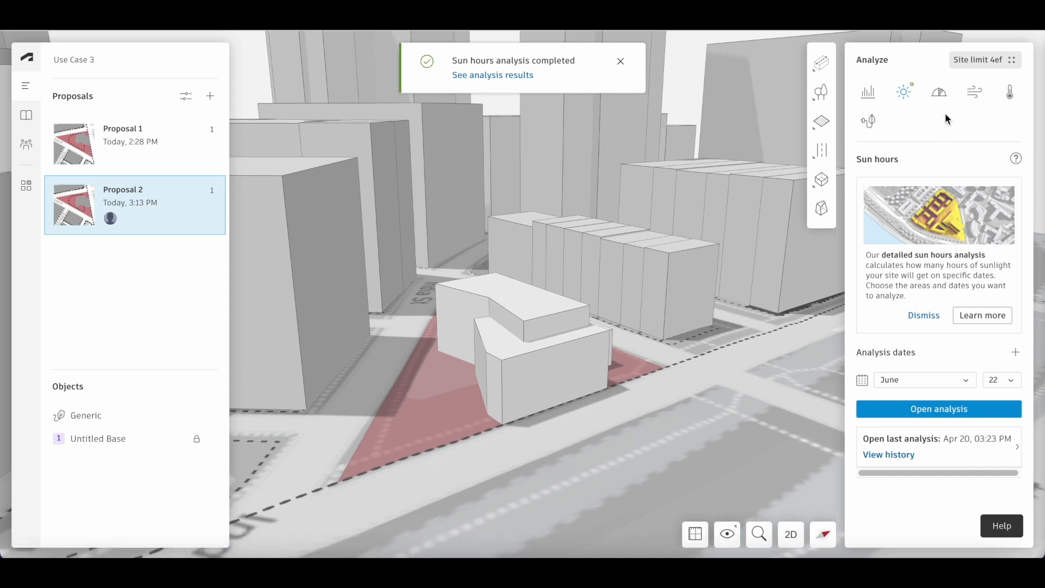
mouse_move(939, 93)
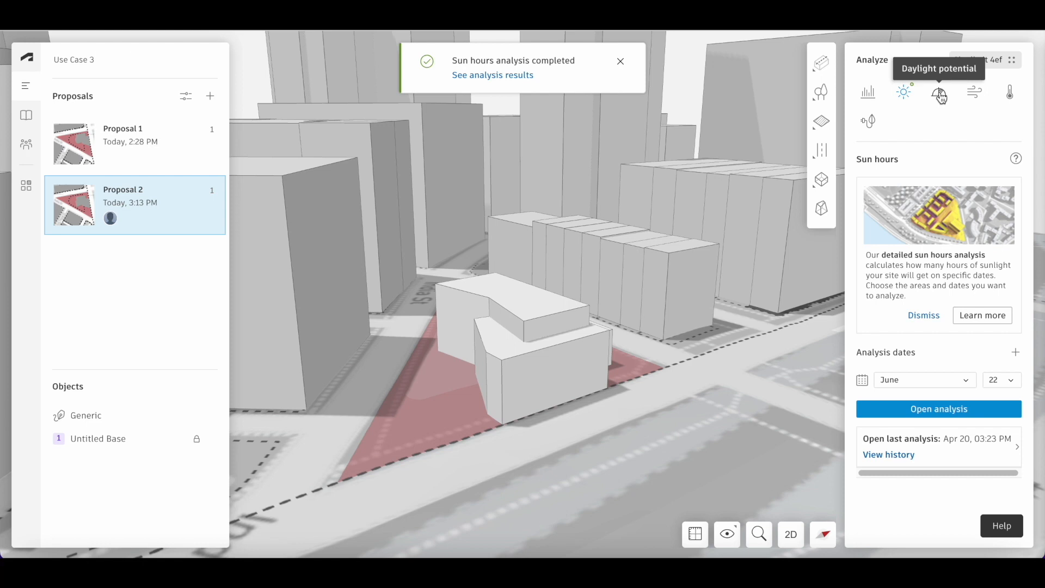
- Open Daylight potential settings and order the daylight potential analysis for Proposal 2
left_click(938, 92)
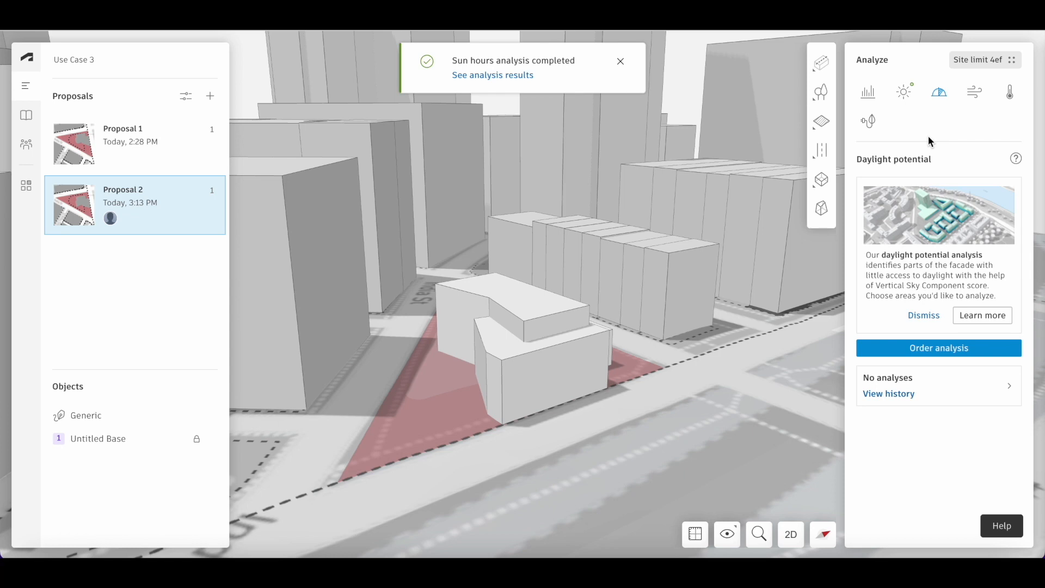
mouse_move(931, 140)
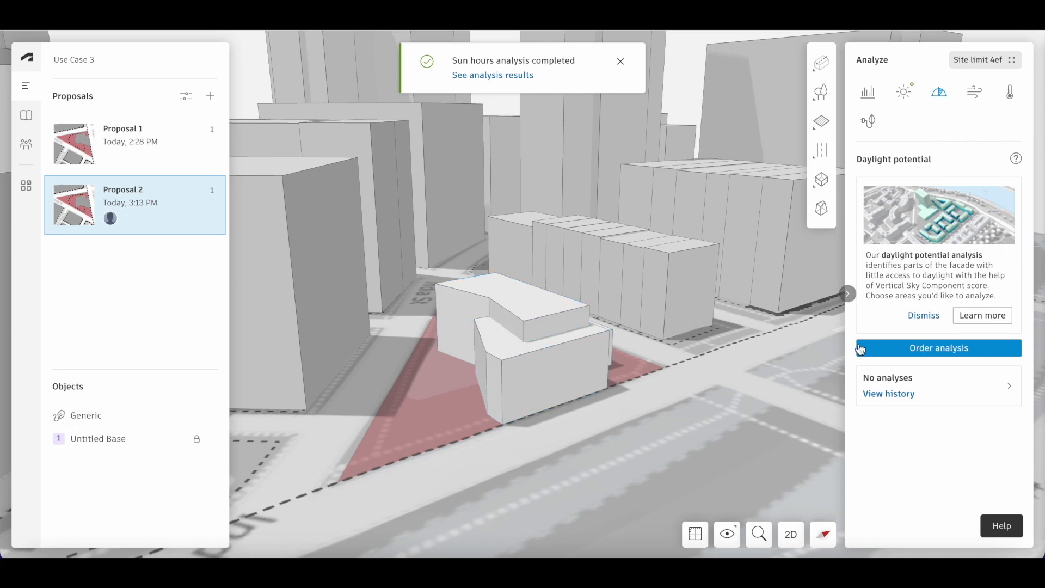
left_click(938, 347)
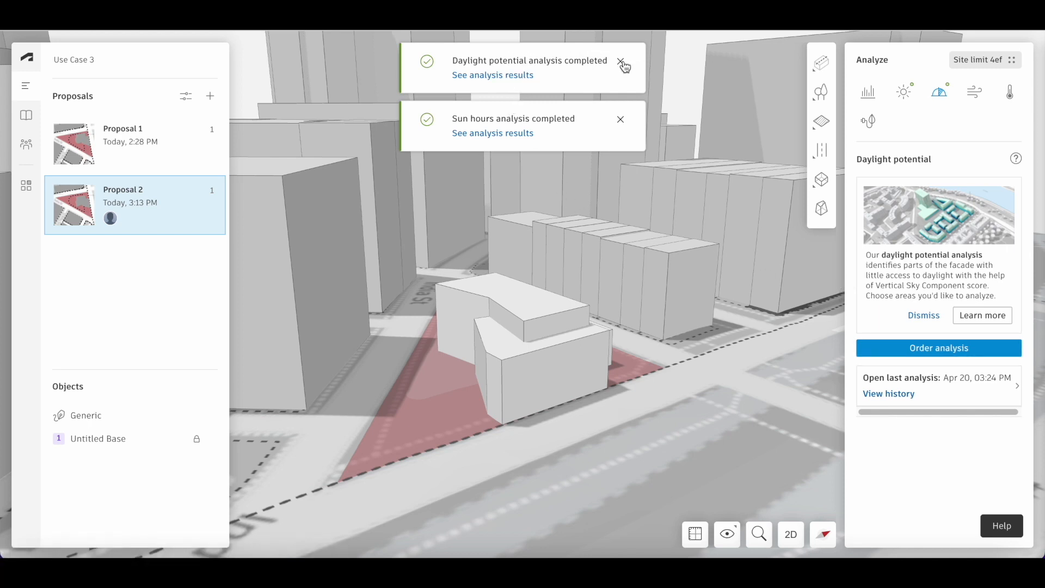
- Dismiss the 'analysis completed' notification
left_click(620, 61)
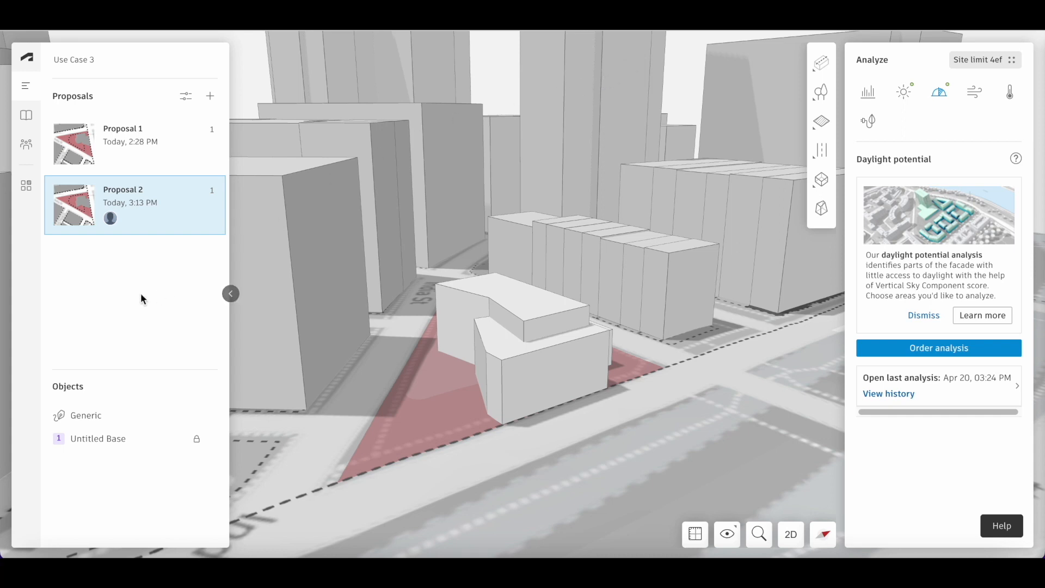
mouse_move(98, 302)
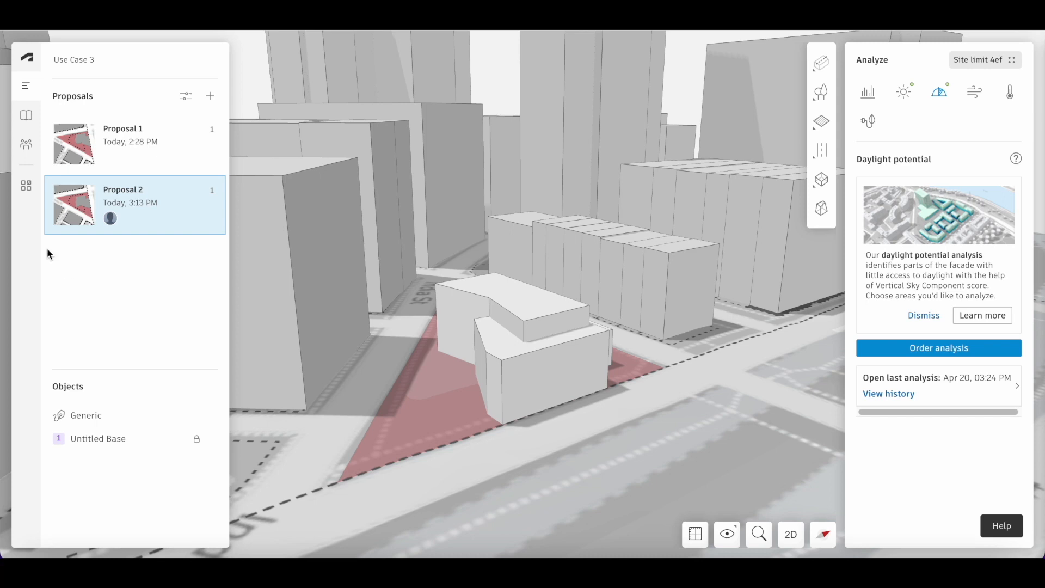
mouse_move(26, 185)
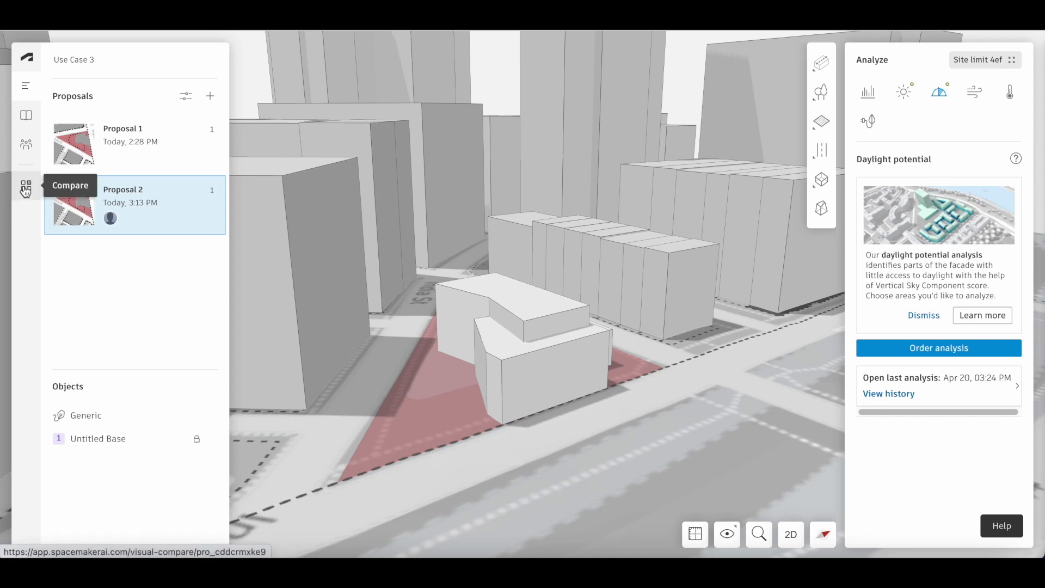
- Load Proposal 2's April 20 daylight potential result into the left compare view
left_click(25, 189)
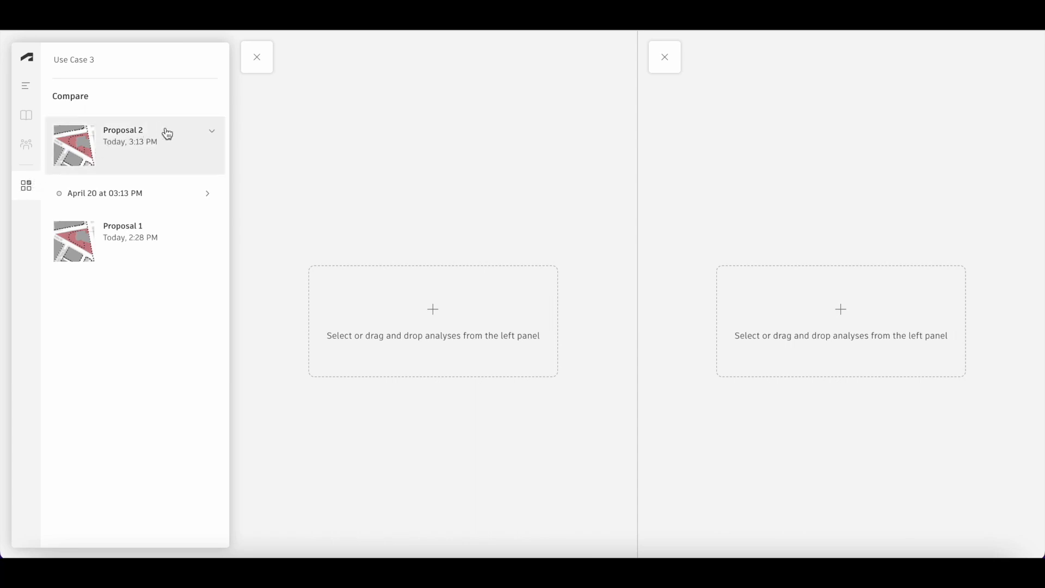
left_click(212, 130)
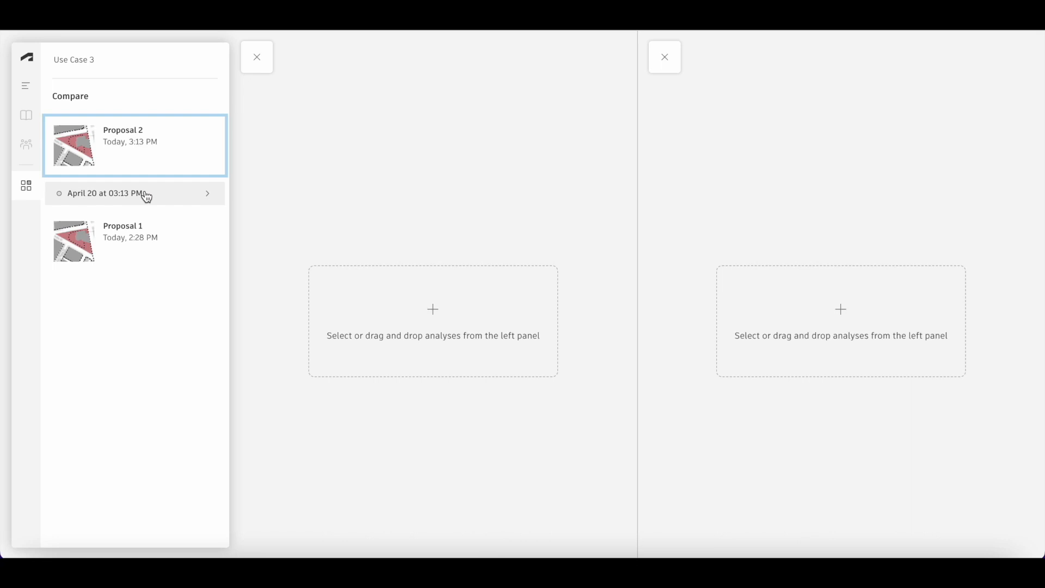
left_click(133, 193)
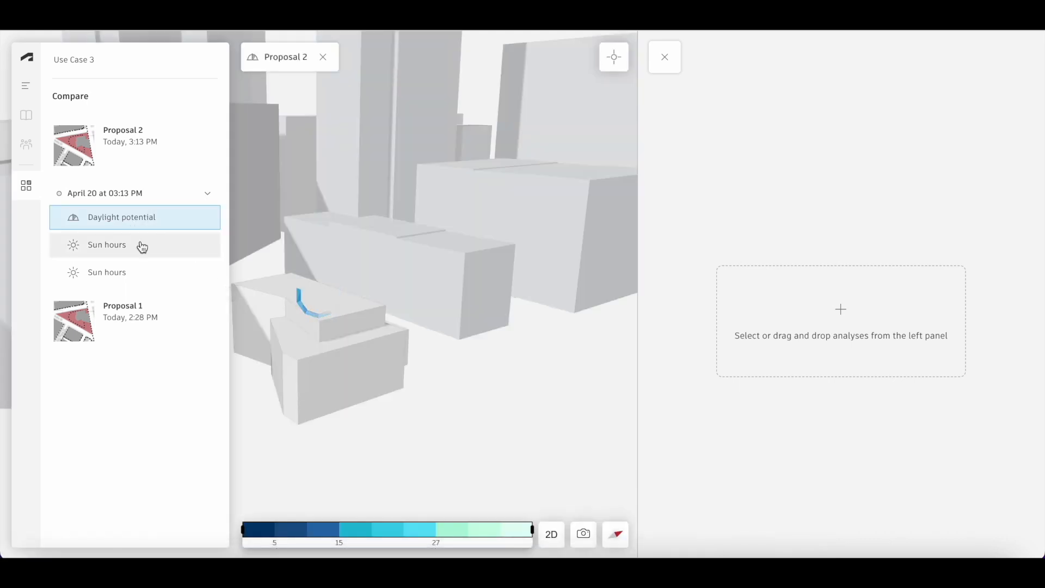
- Load Proposal 2's sun hours result into the right compare view
left_click(107, 244)
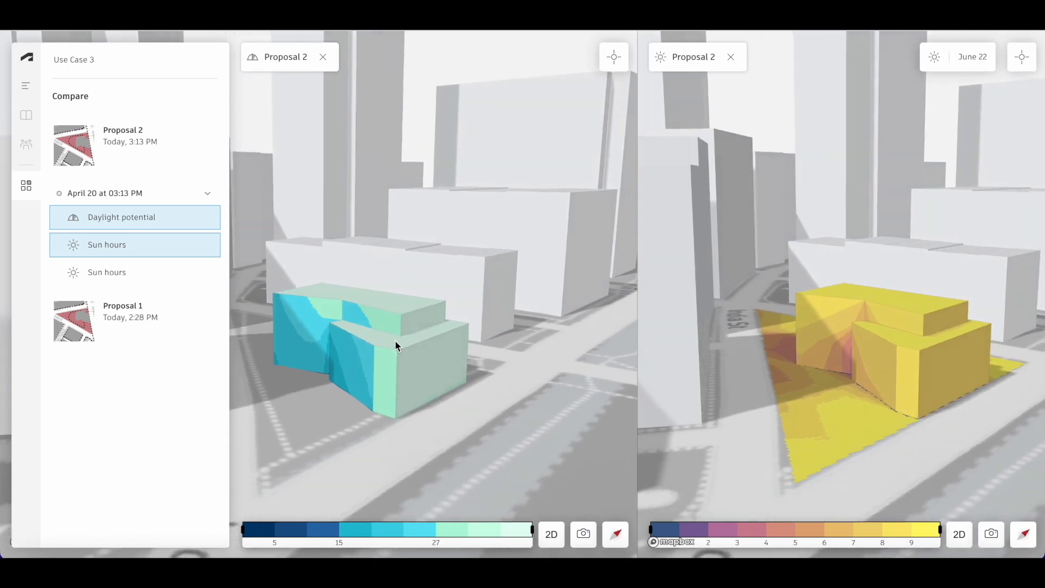
mouse_move(609, 57)
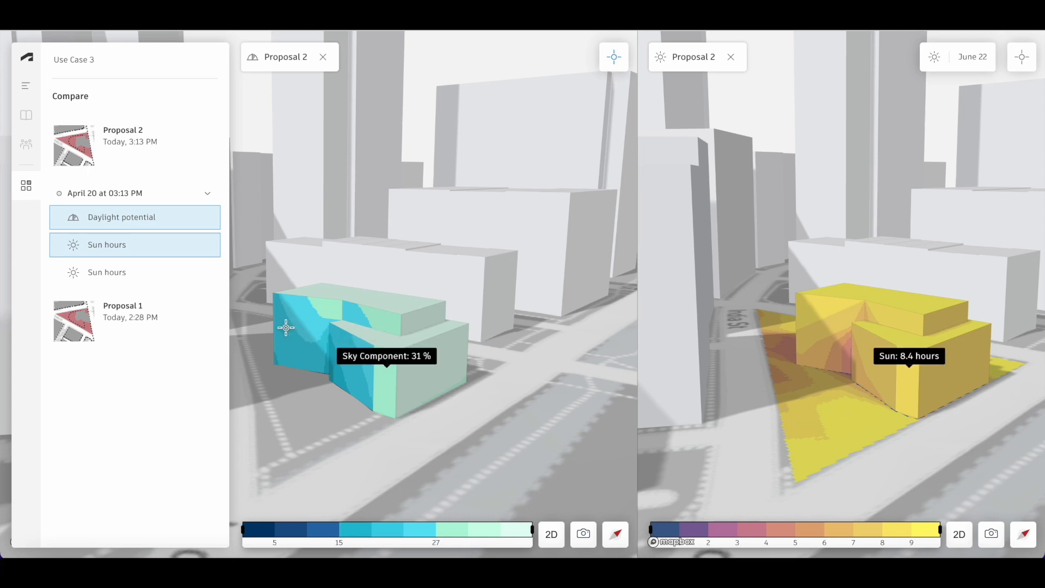
mouse_move(404, 304)
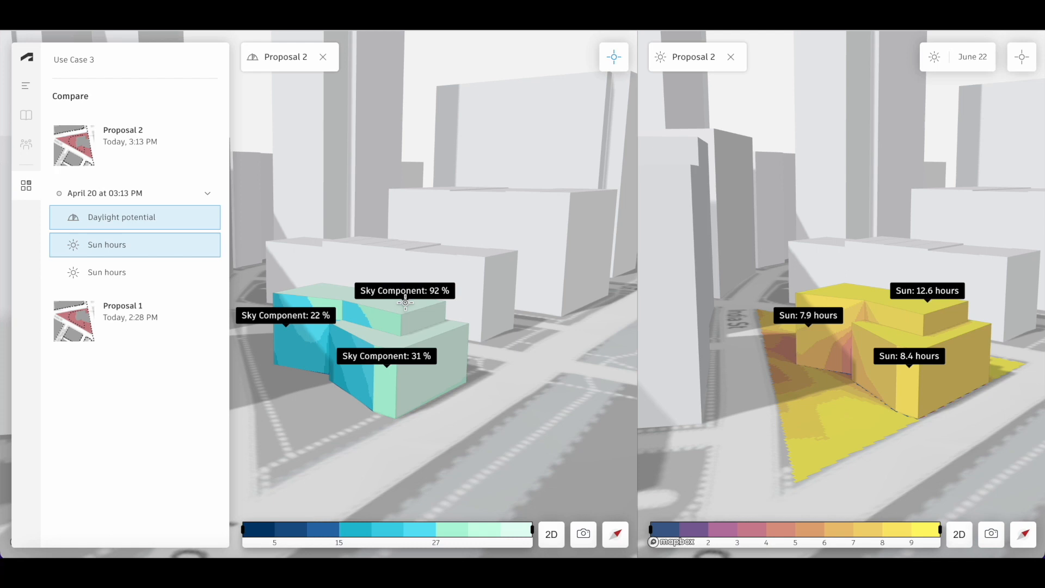
mouse_move(574, 532)
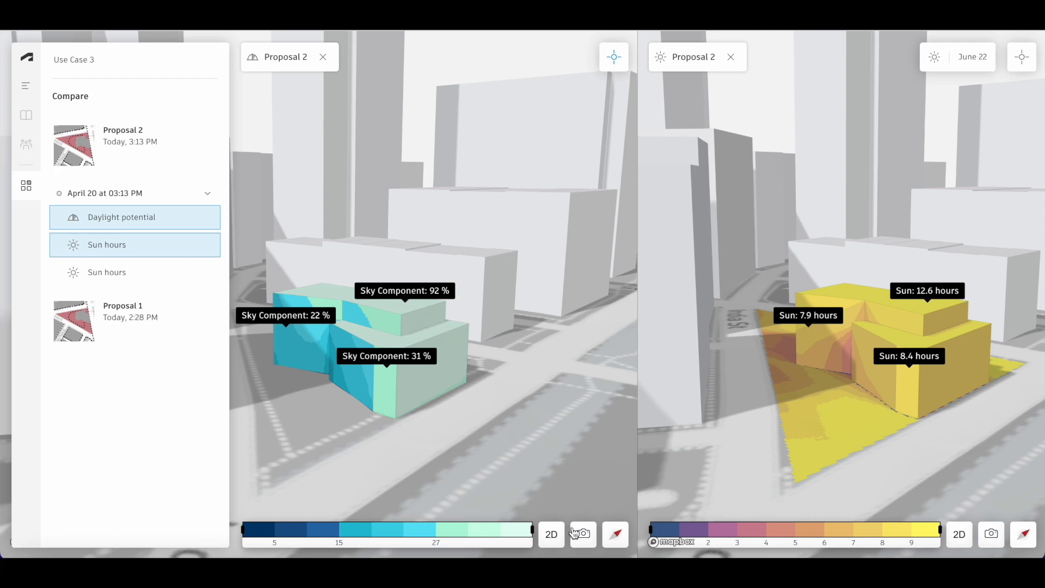
- Download a 4K screen capture with graphics as a PNG
left_click(582, 534)
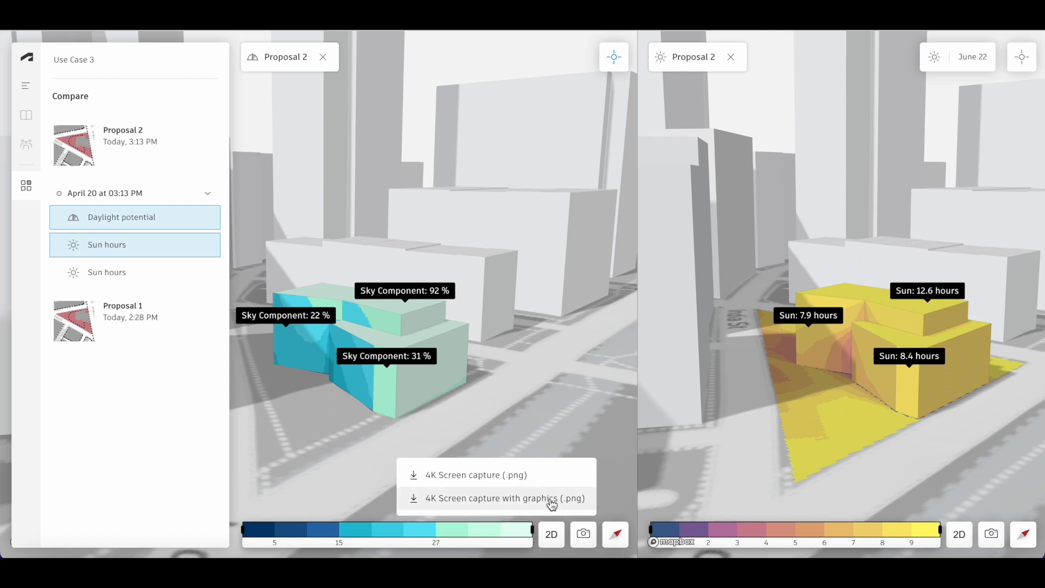
left_click(504, 497)
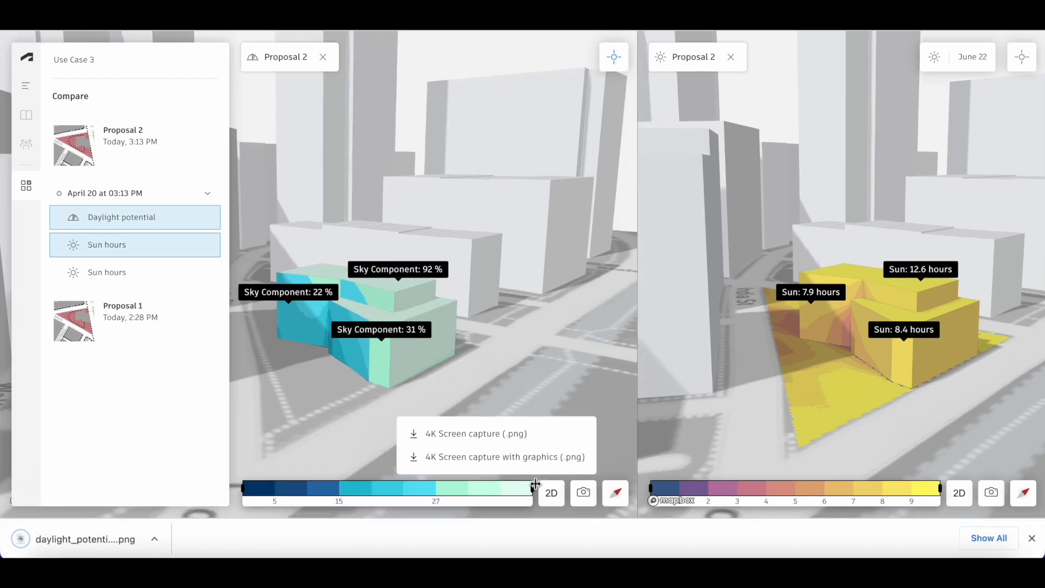
mouse_move(537, 373)
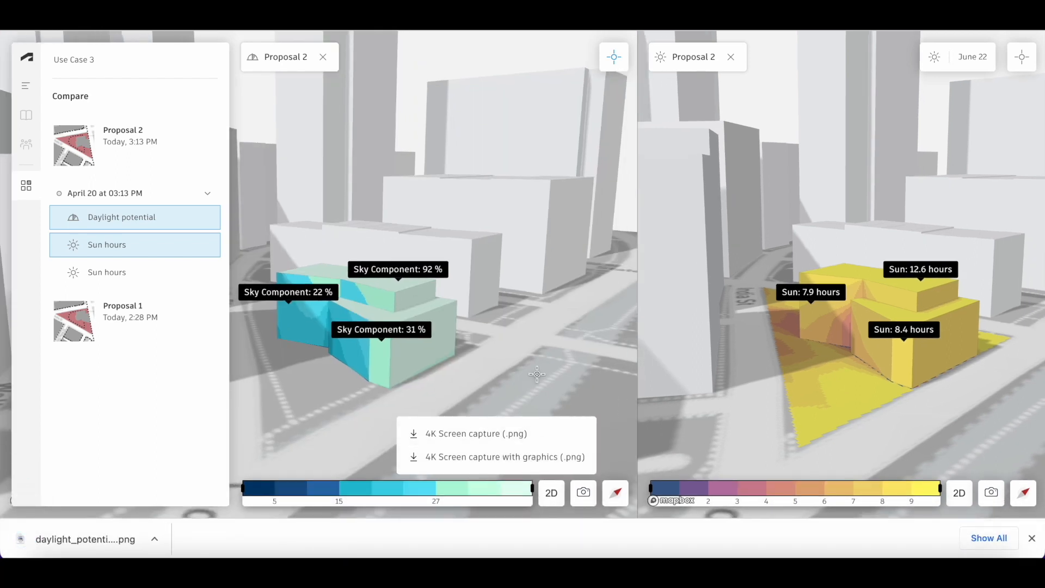